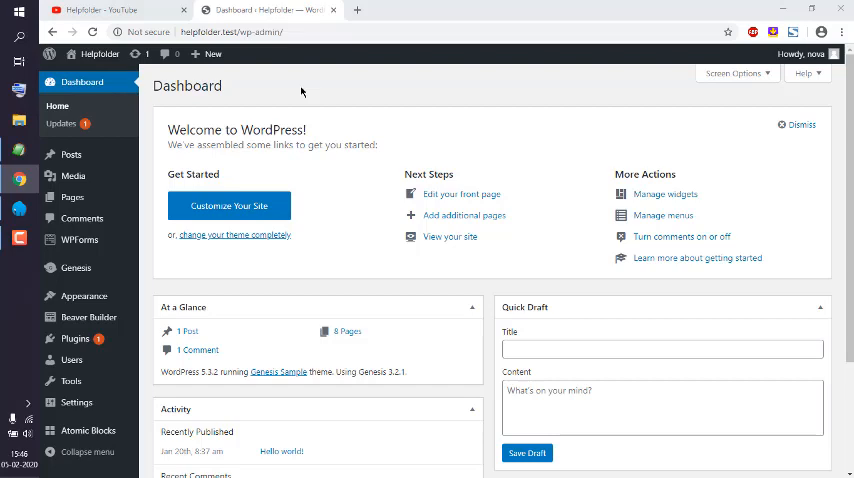
mouse_move(72, 196)
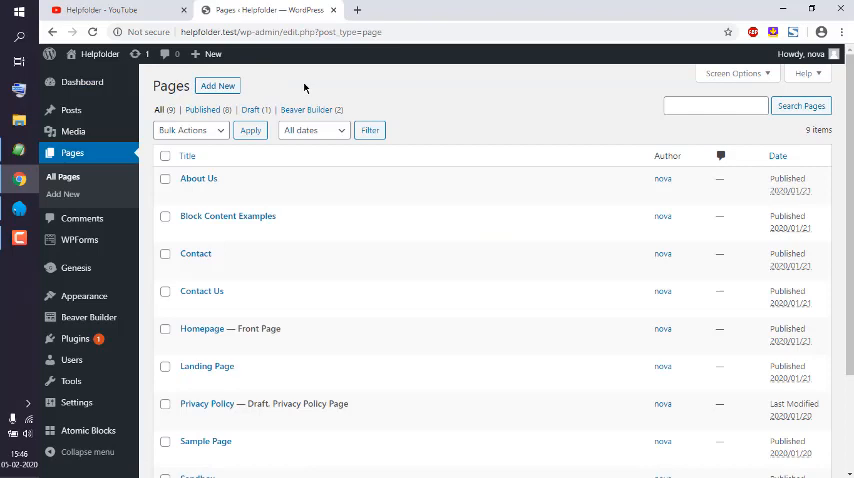
Scroll the All Pages list down until the Sandbox entry is visible
scroll(down, 3)
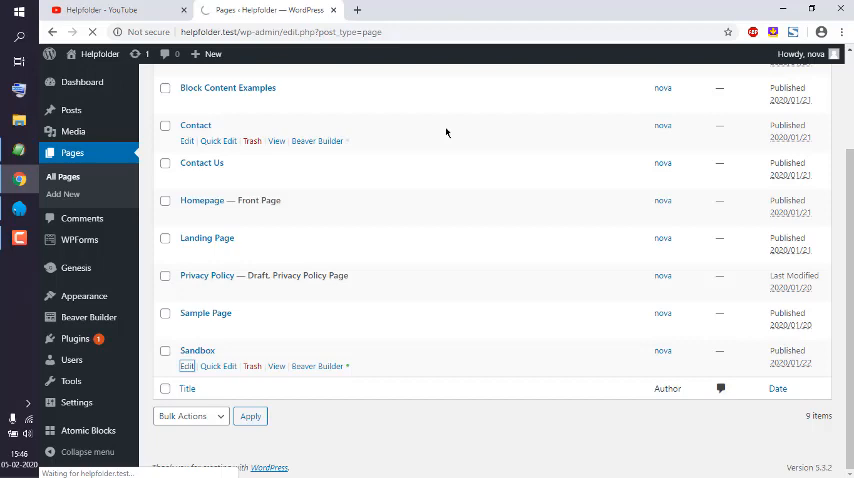
Open Sandbox from the Pages list in the block editor and update it
click(186, 366)
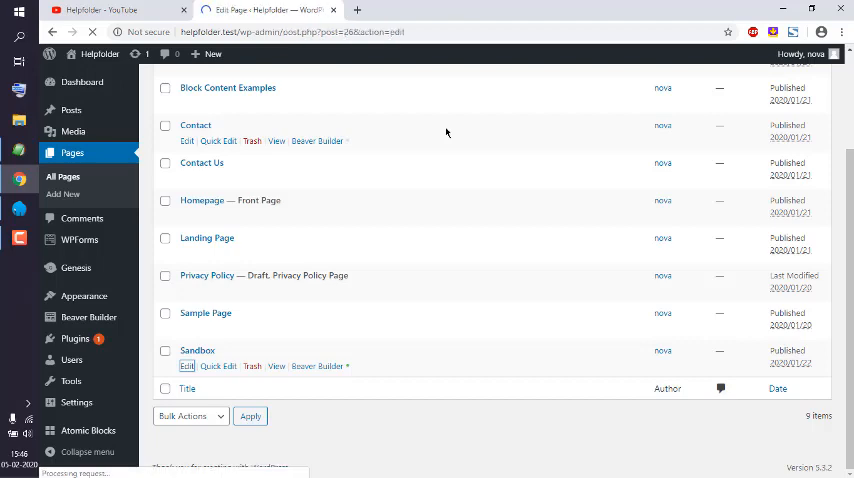
click(188, 364)
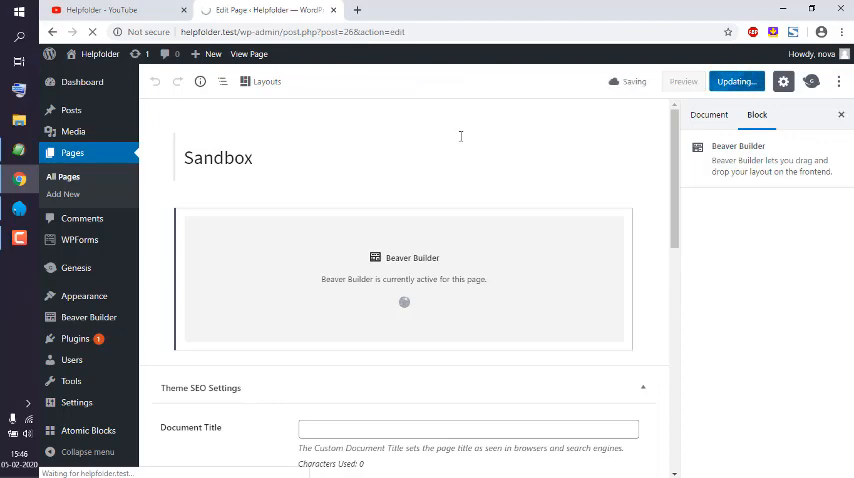
click(736, 80)
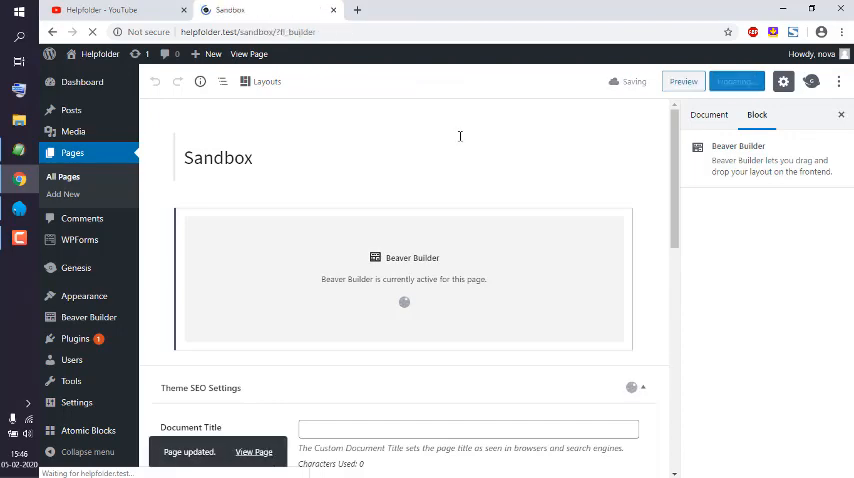
Launch the Sandbox page in the Beaver Builder front-end editor
click(736, 80)
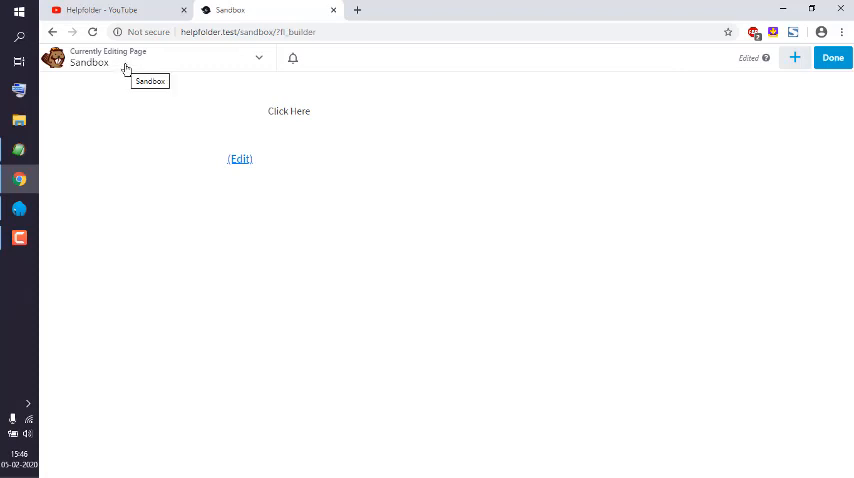
mouse_move(224, 62)
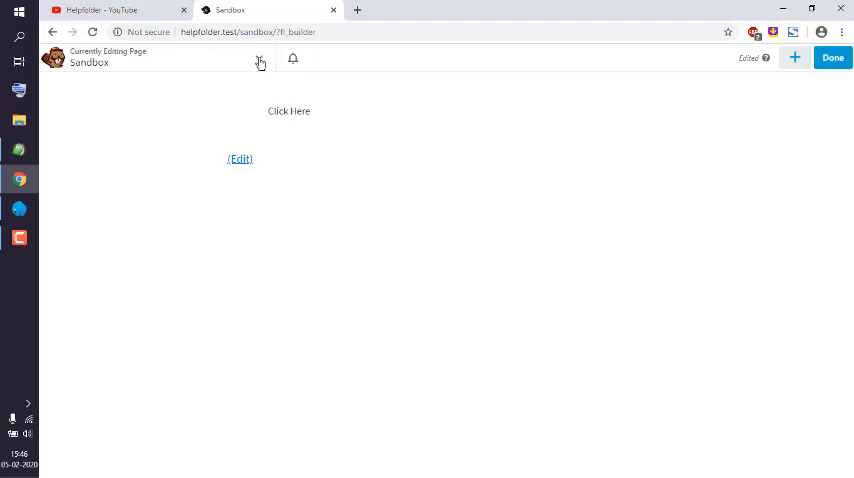
Open Global Settings from the Tools menu, showing row margins, padding and max width
click(260, 58)
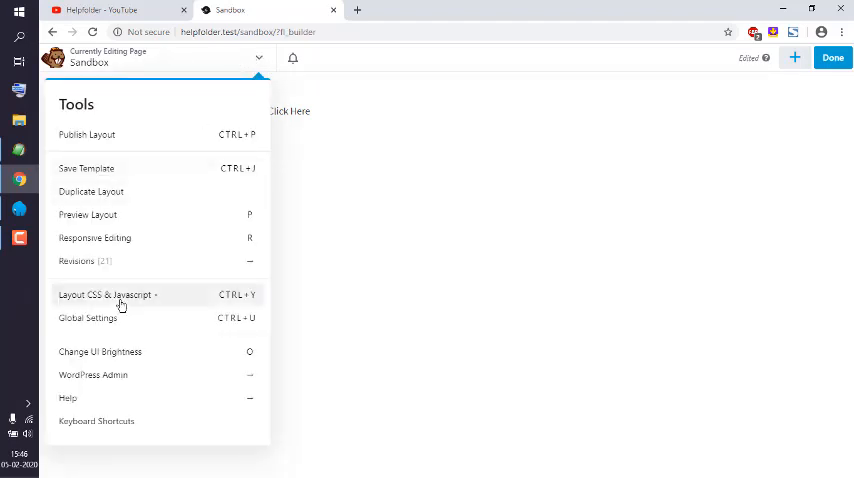
mouse_move(78, 104)
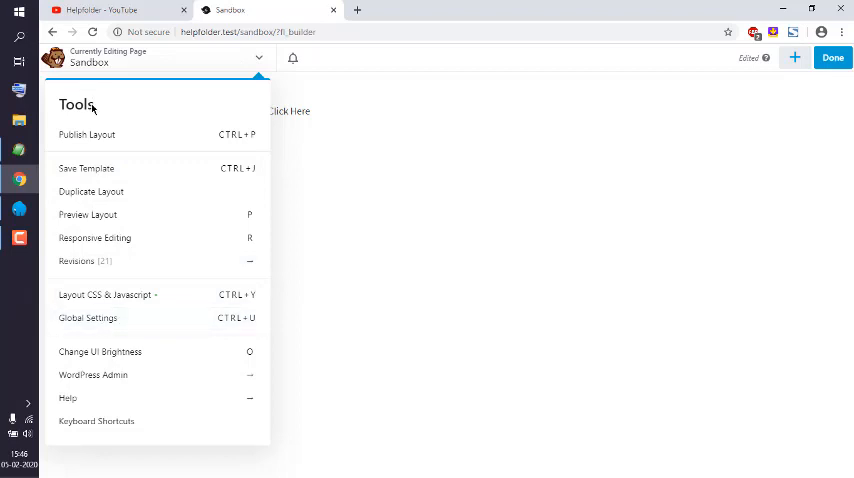
click(88, 318)
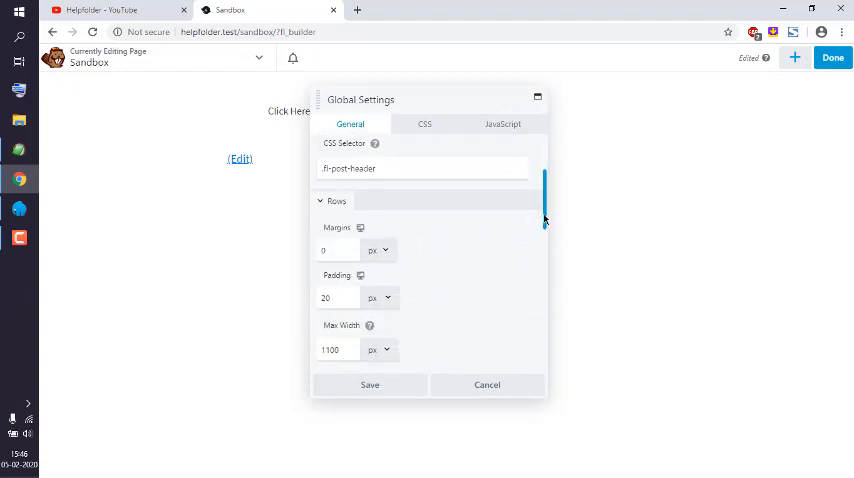
scroll(down, 3)
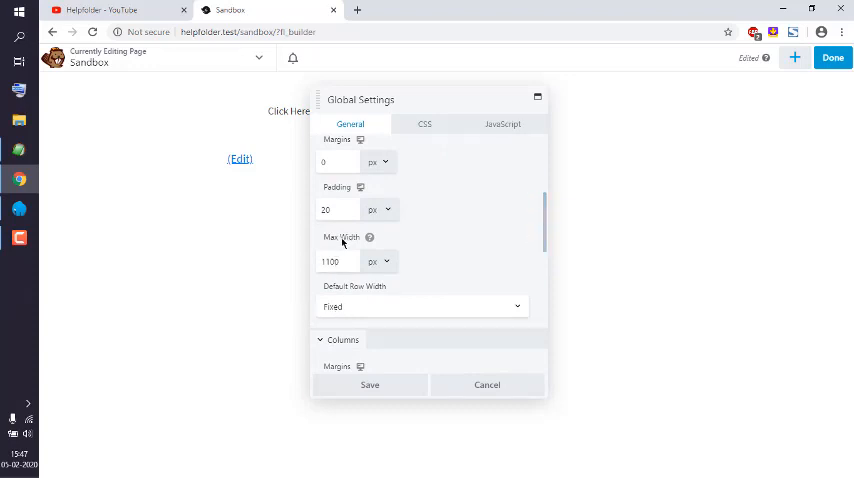
click(336, 260)
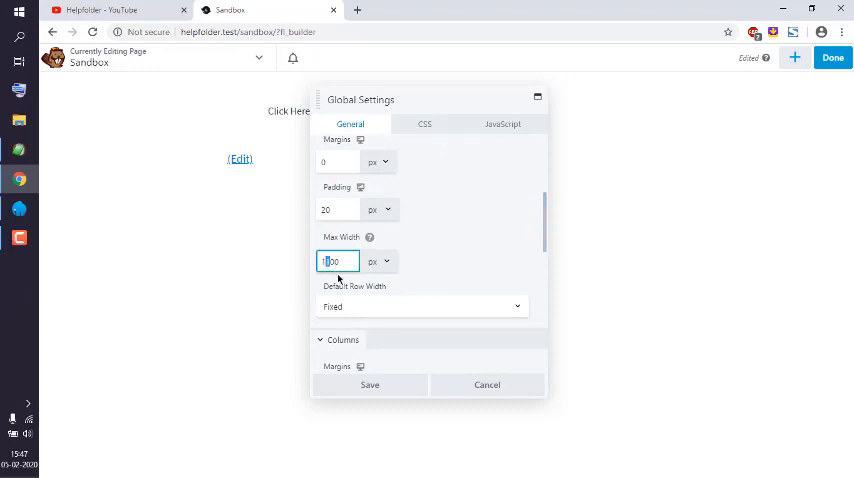
text(1200)
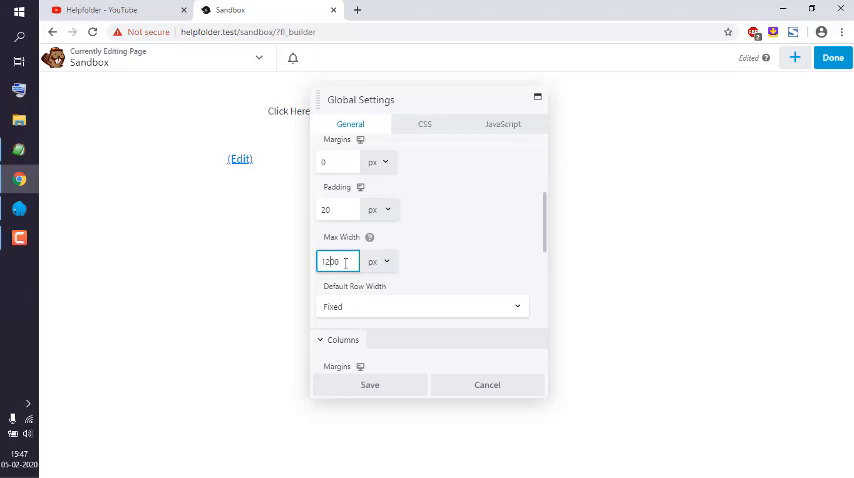
text(1200)
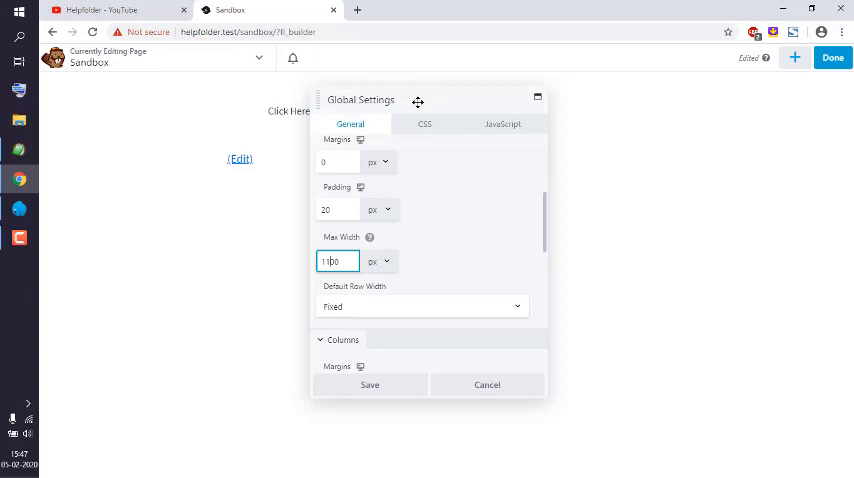
text(1100)
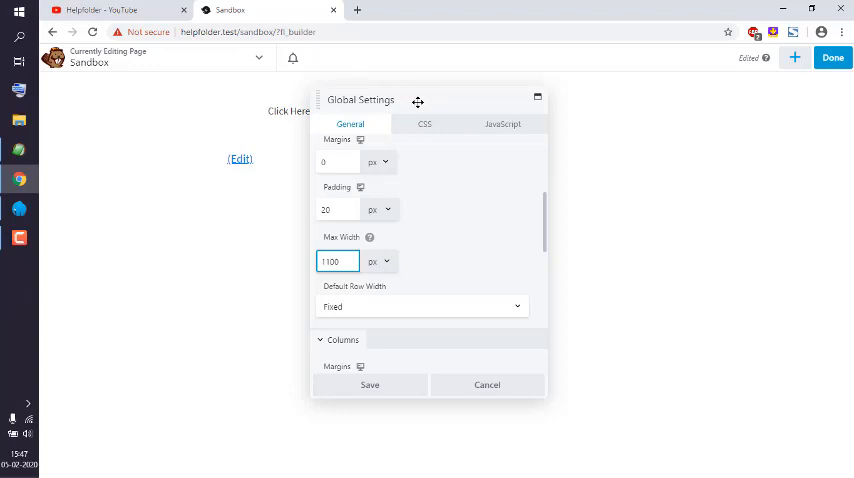